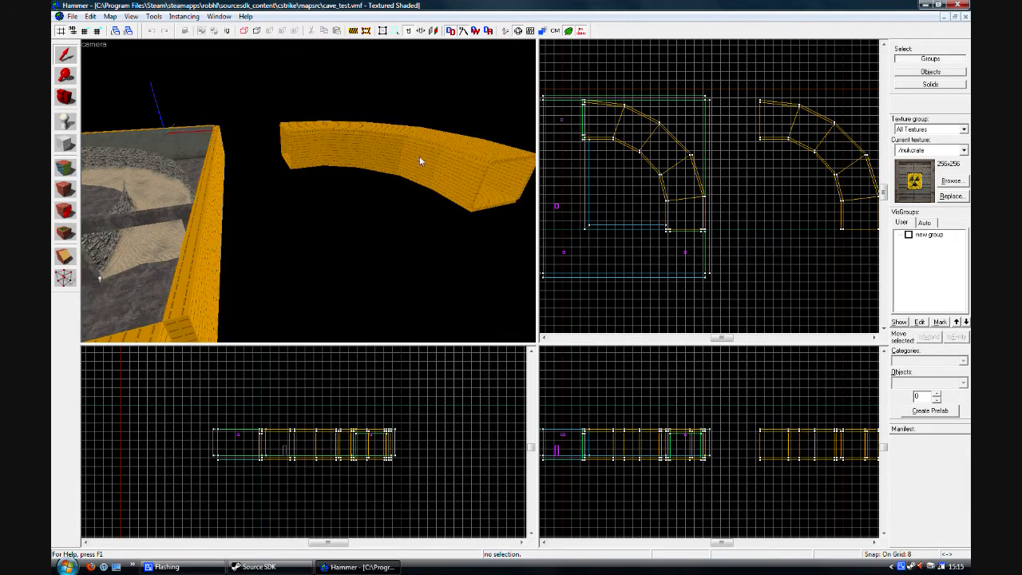
mouse_move(347, 207)
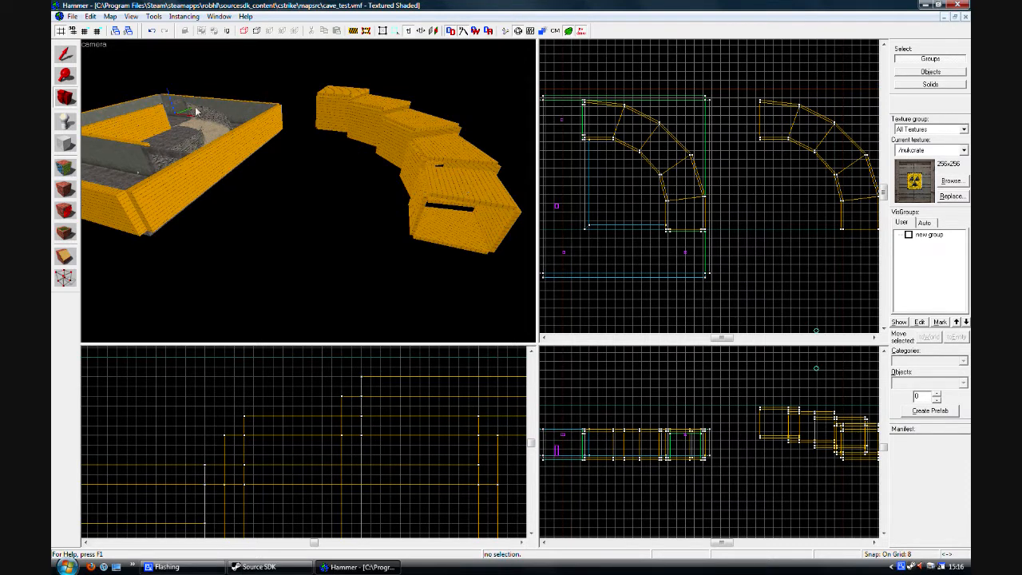
mouse_move(425, 179)
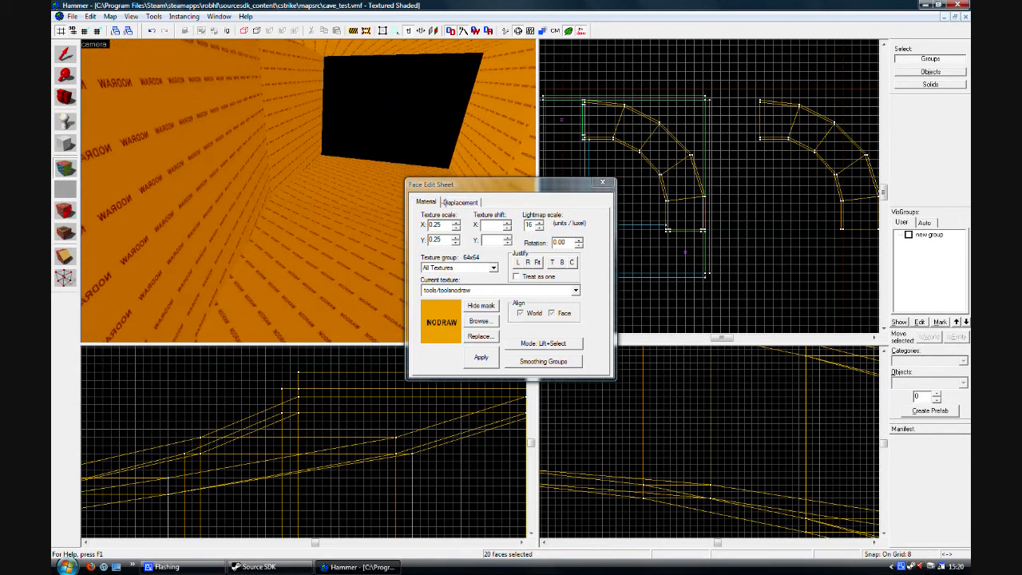
- Create displacement surfaces from the selected tunnel faces in the Face Edit Sheet
left_click(459, 201)
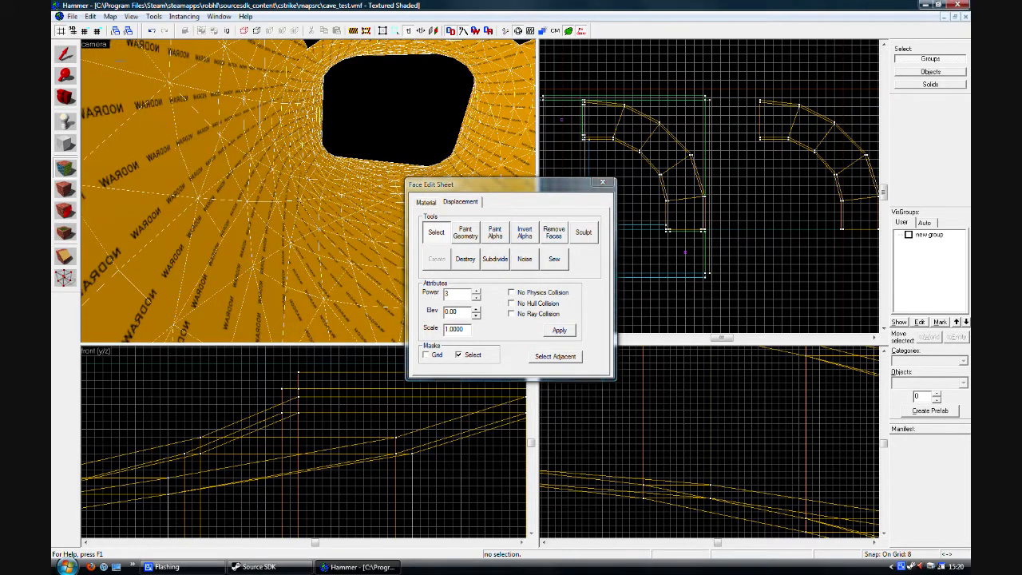
left_click(602, 182)
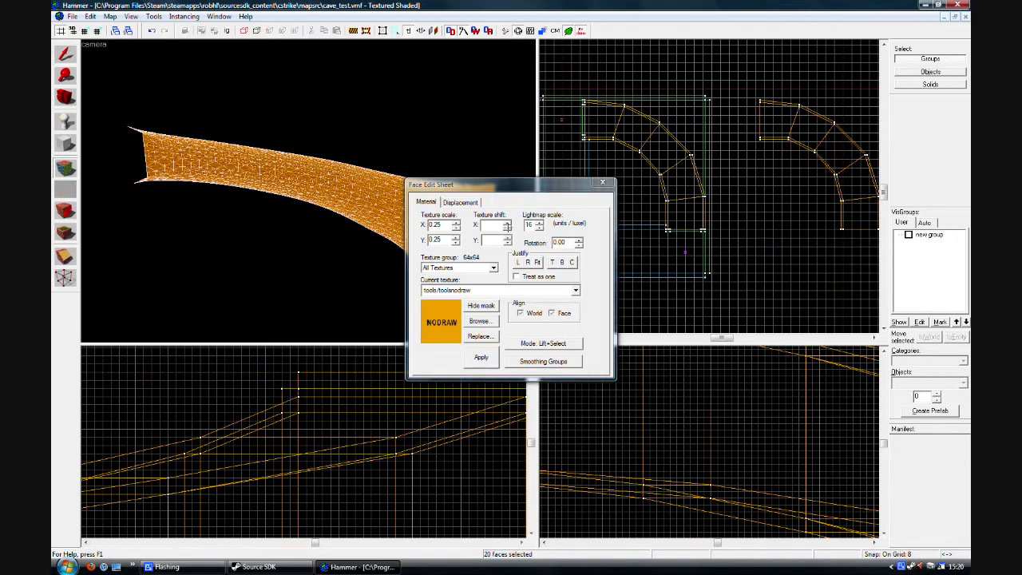
- Apply noise to the tunnel displacements and set their scale to 75
left_click(460, 201)
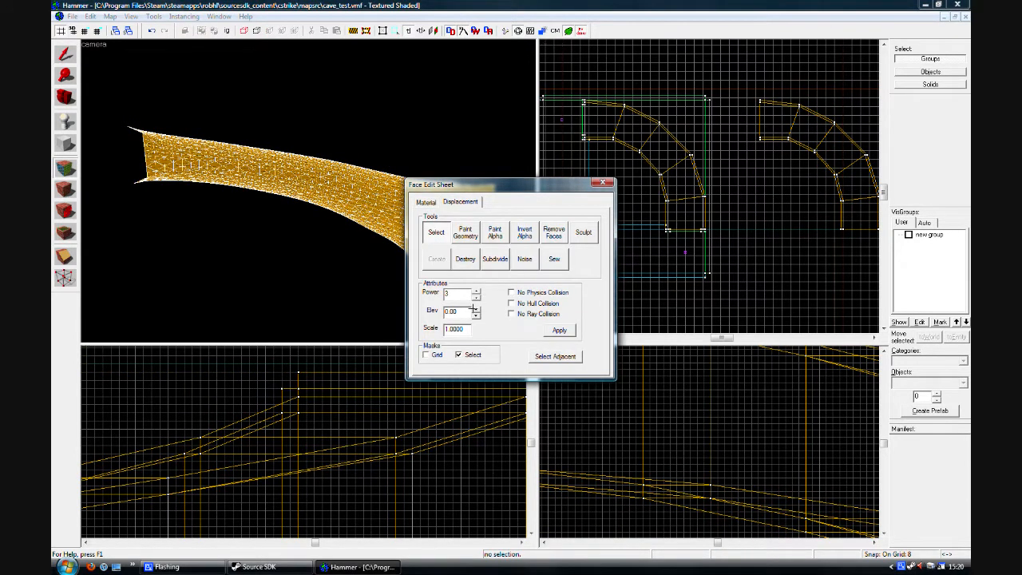
left_click(524, 258)
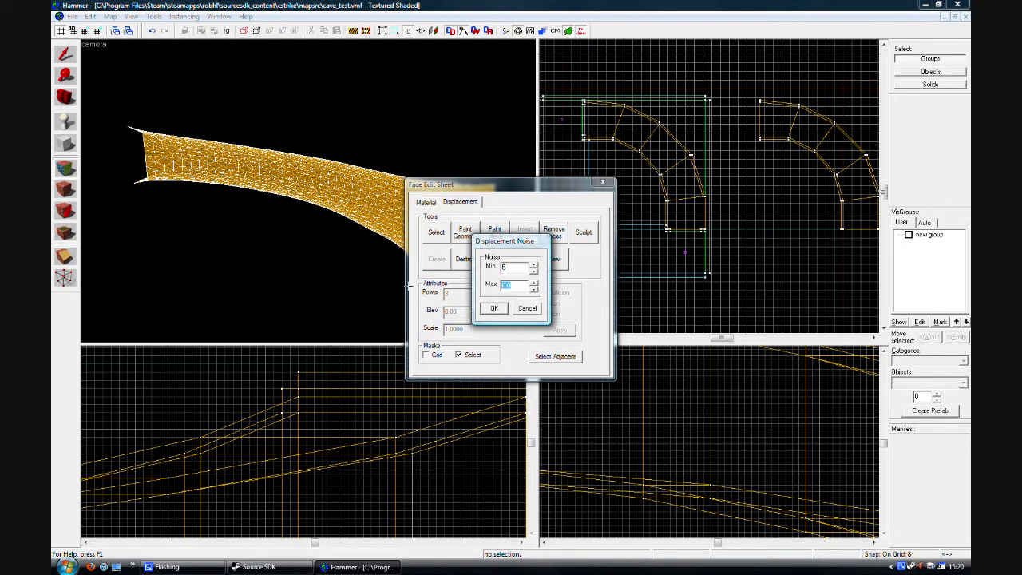
left_click(491, 309)
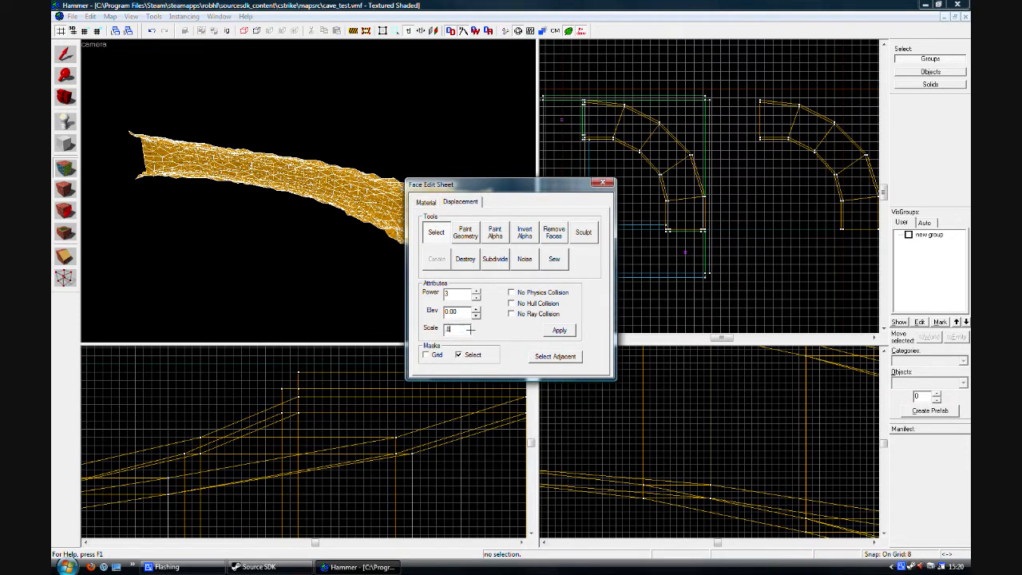
type("75")
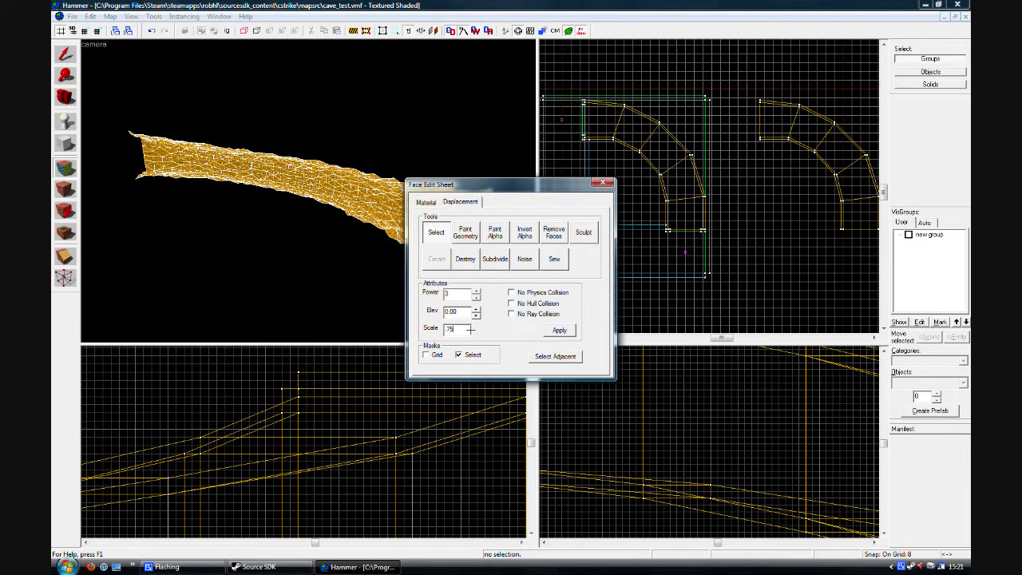
left_click(559, 329)
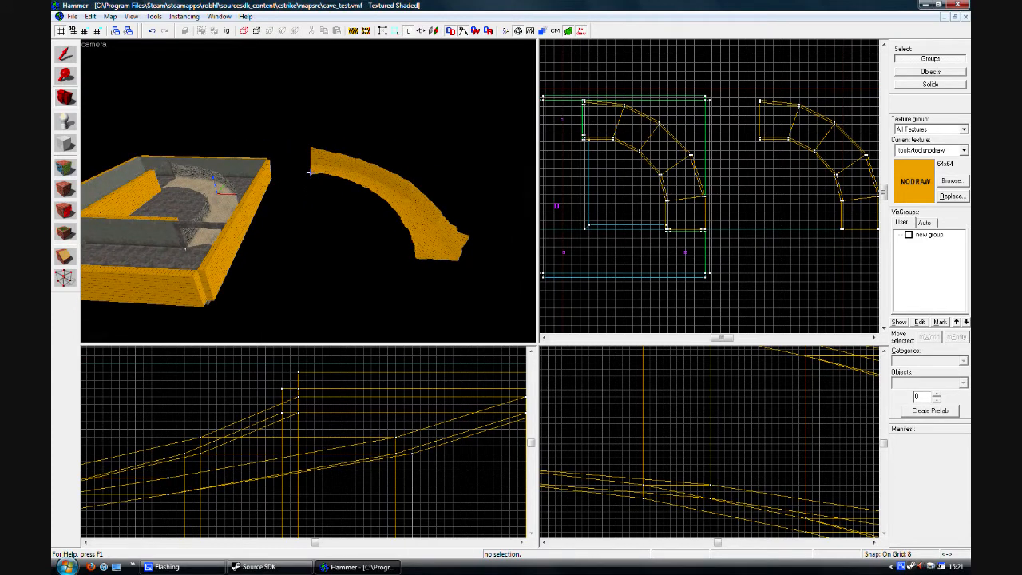
scroll("down", 3)
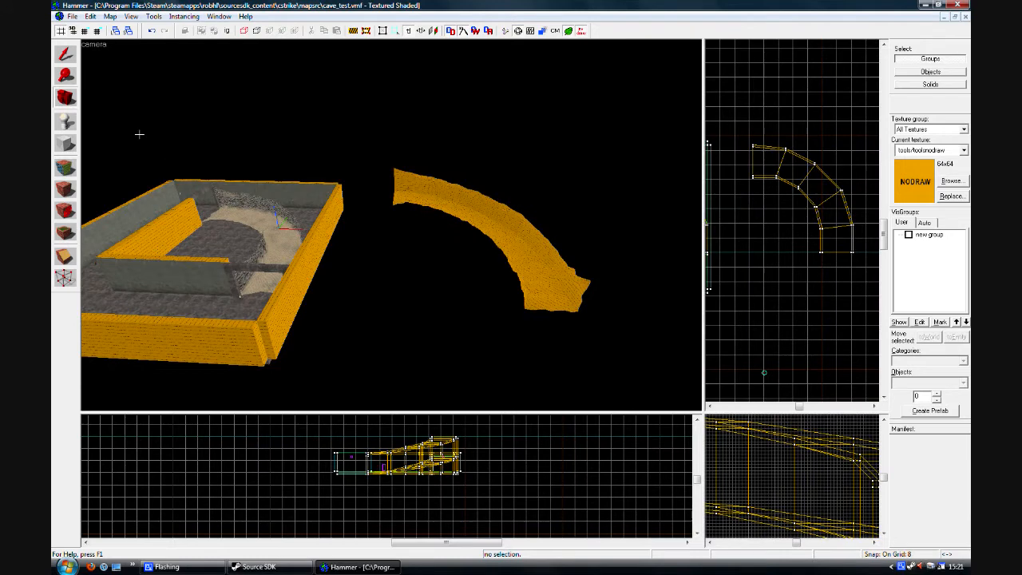
- Bring up the File menu over the enlarged 3D view of the rocky tunnel
left_click(73, 16)
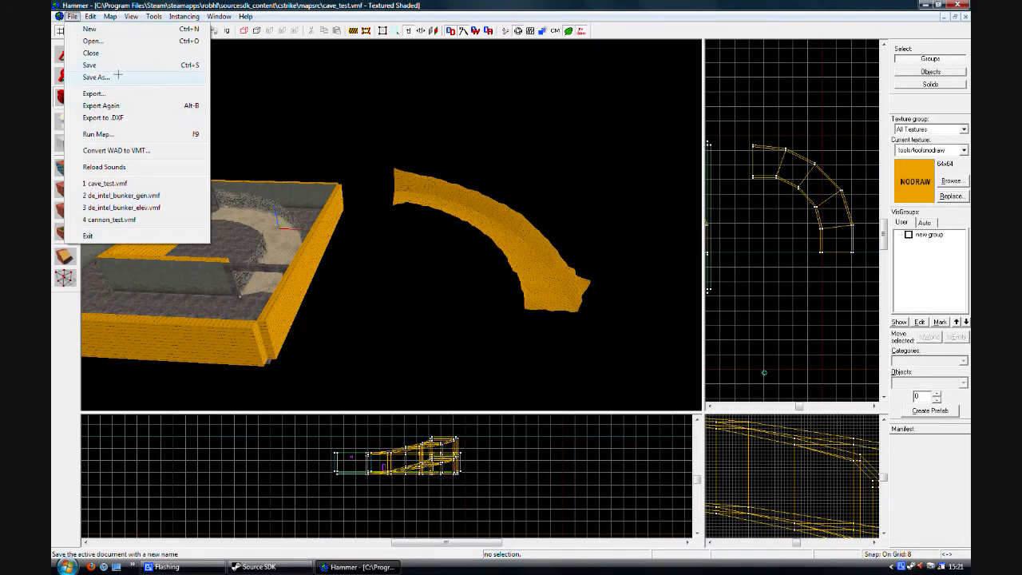
- Save the map under a new name with Save As before reloading it
left_click(120, 195)
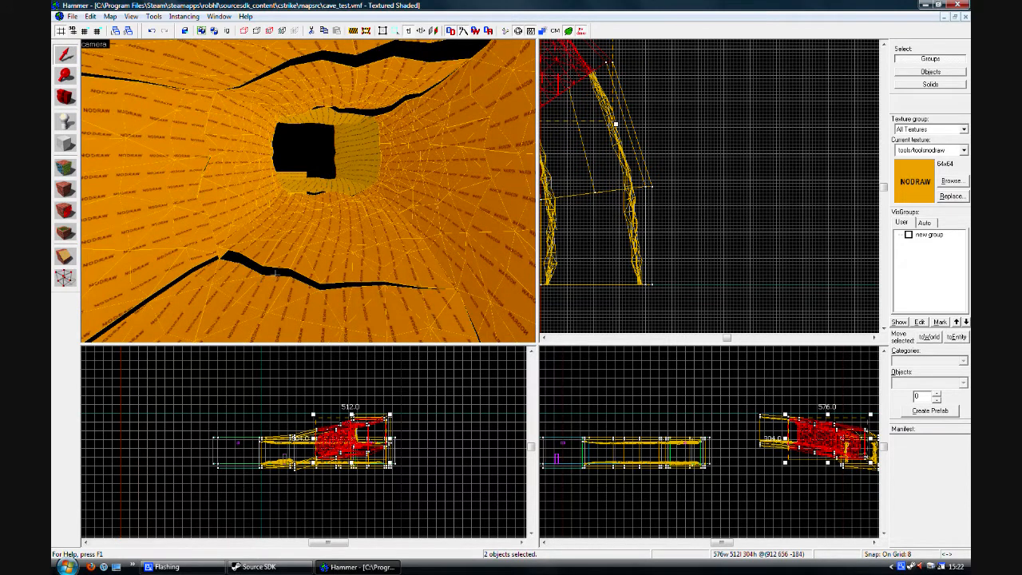
- Sew the neighbouring tunnel displacement edges together from the Face Edit Sheet
left_click(424, 30)
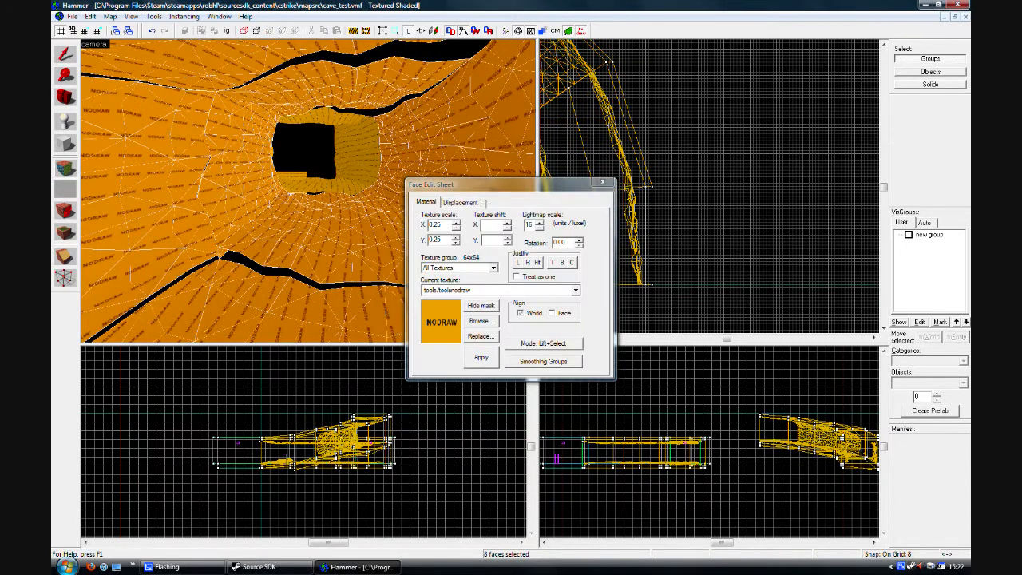
left_click(460, 201)
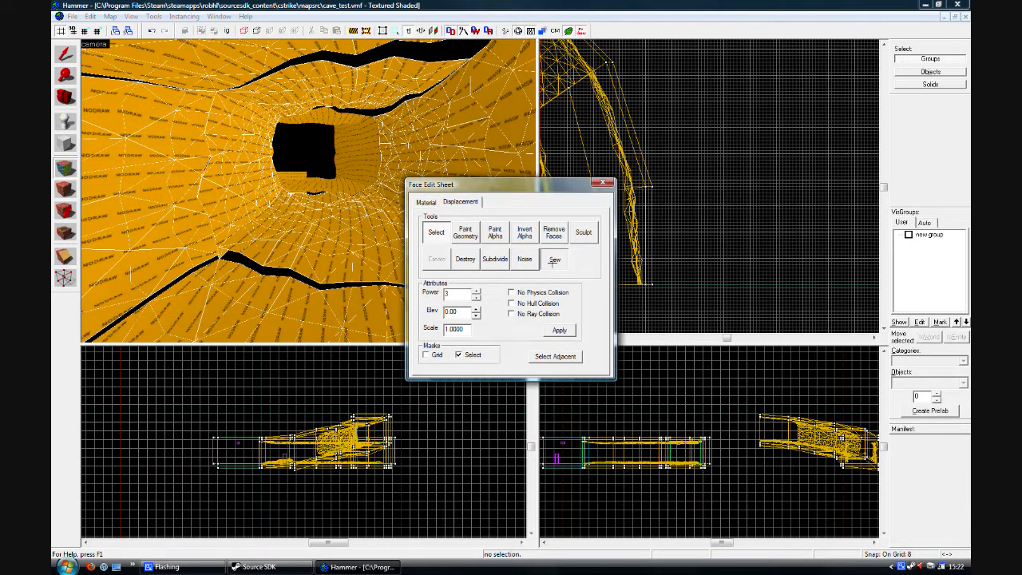
left_click(553, 258)
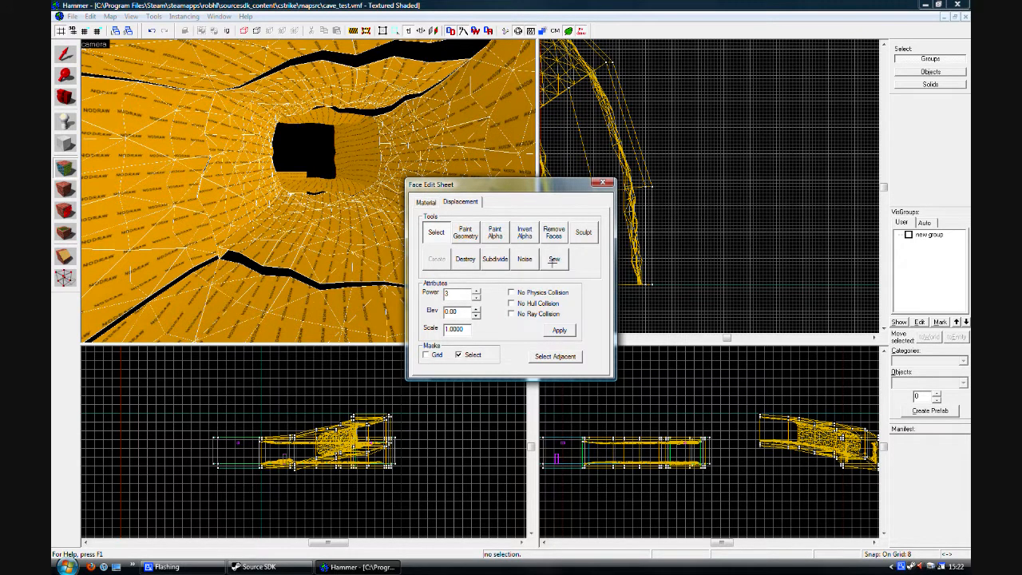